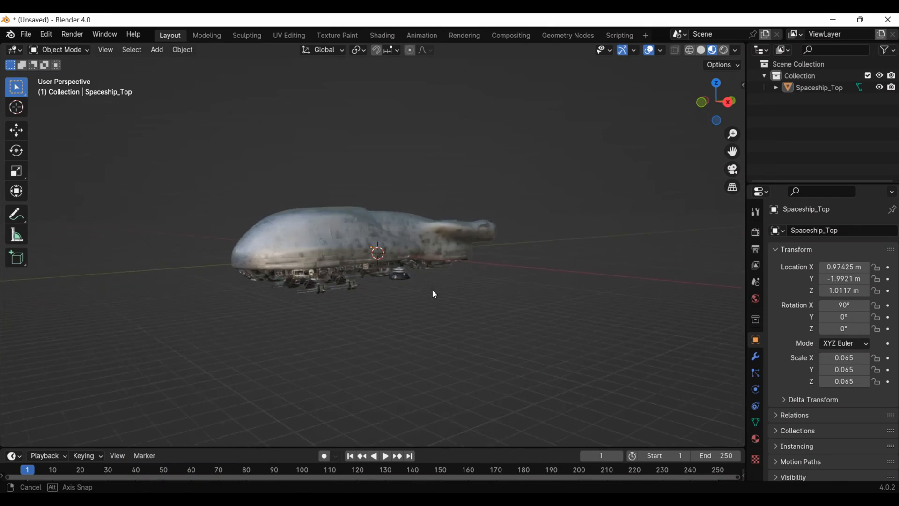
- Add a cylinder mesh and fit it into the spaceship's rear engine nozzle
left_click(157, 49)
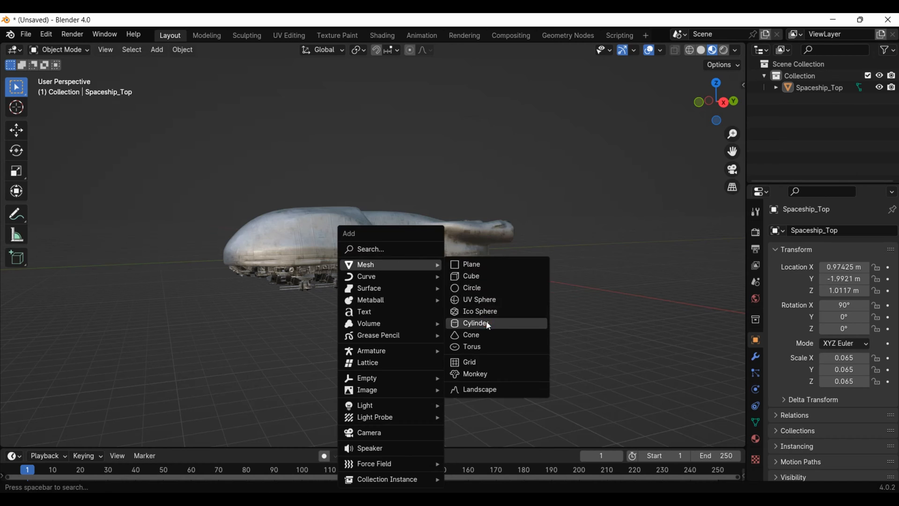
left_click(474, 323)
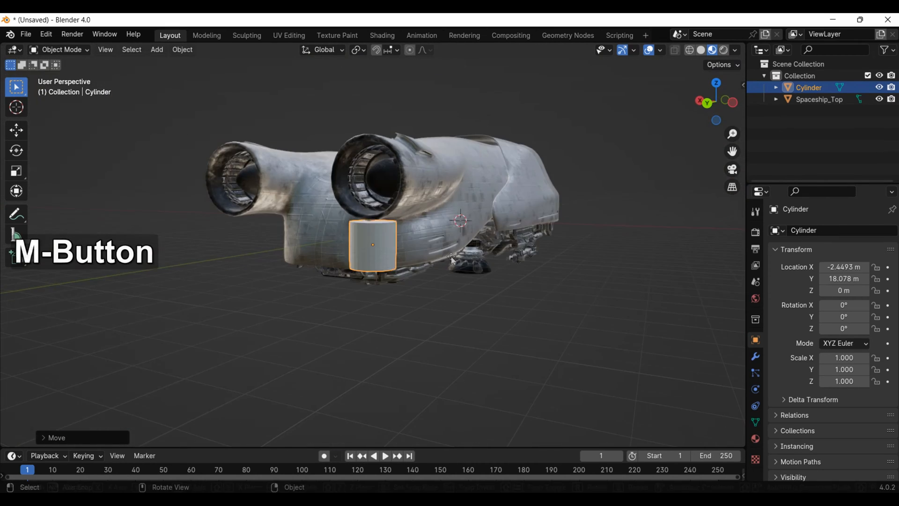
key("g")
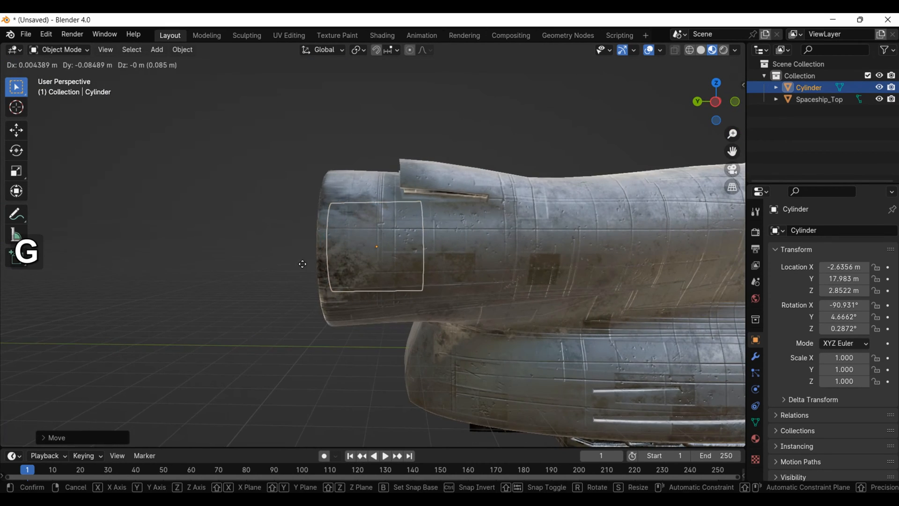
key("ctrl+p")
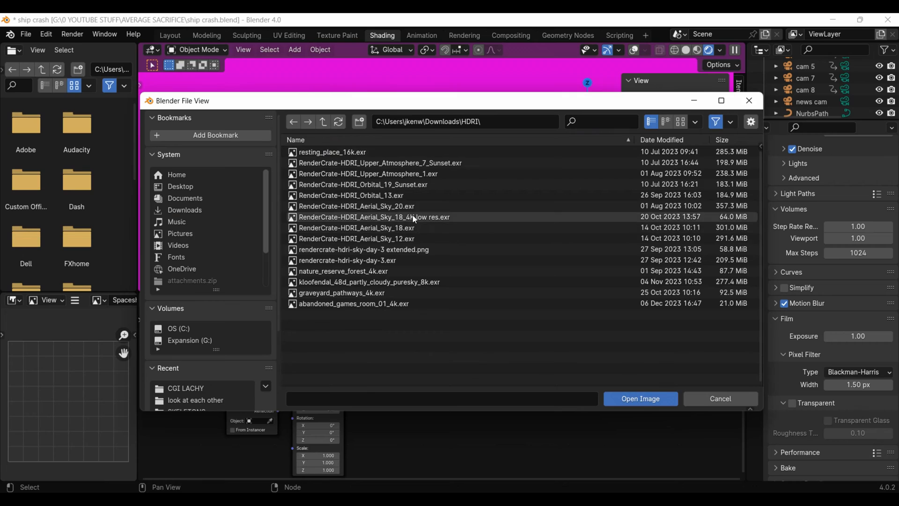
- Load RenderCrate-HDRI_Aerial_Sky_18 low res.exr as the world environment texture
left_click(641, 398)
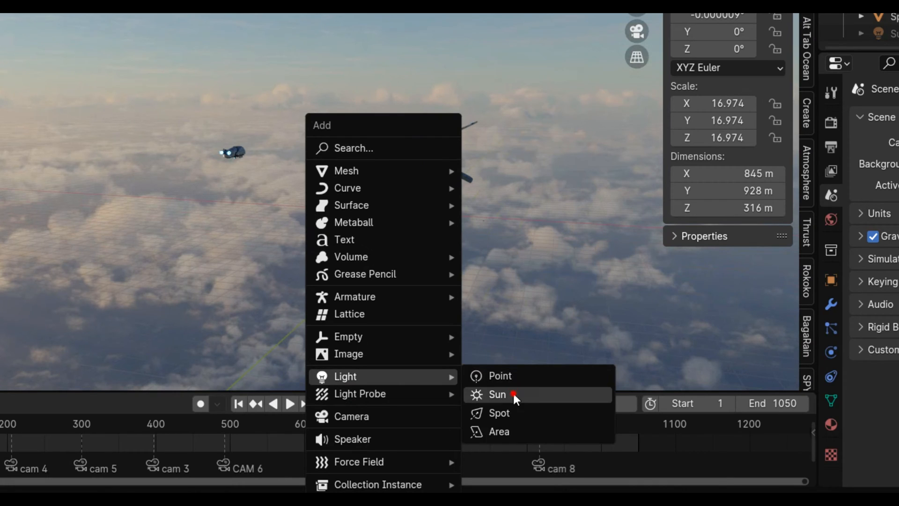
- Add a Sun light to the scene
left_click(497, 395)
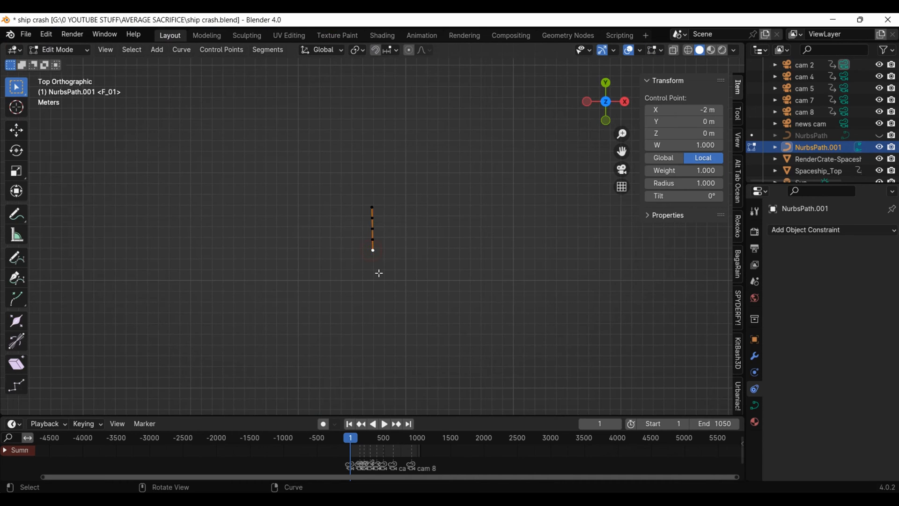
- Extrude and move NurbsPath.001 control points into a long route past the ship
key("e")
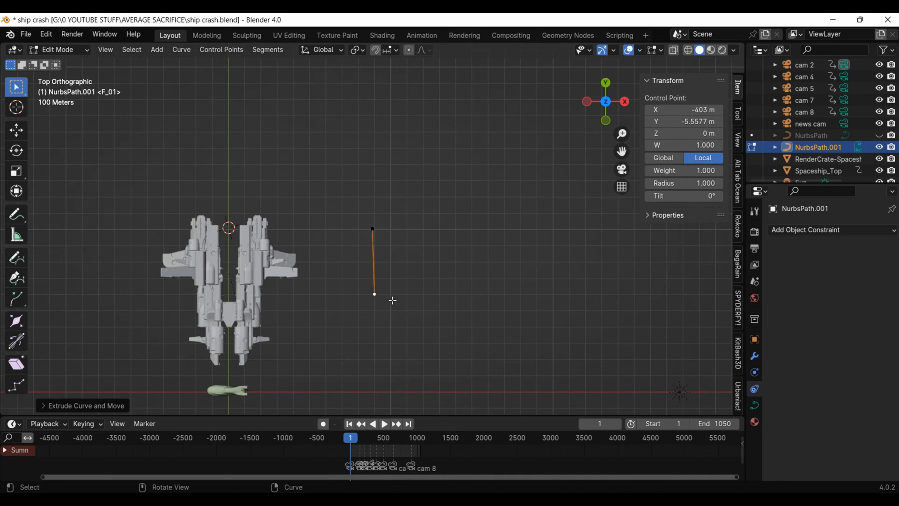
left_click_drag(374, 294, 255, 316)
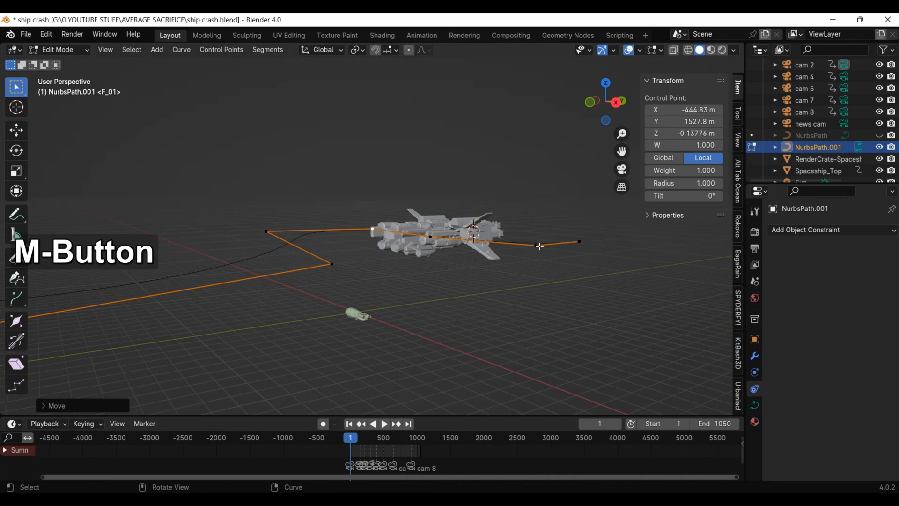
key("g")
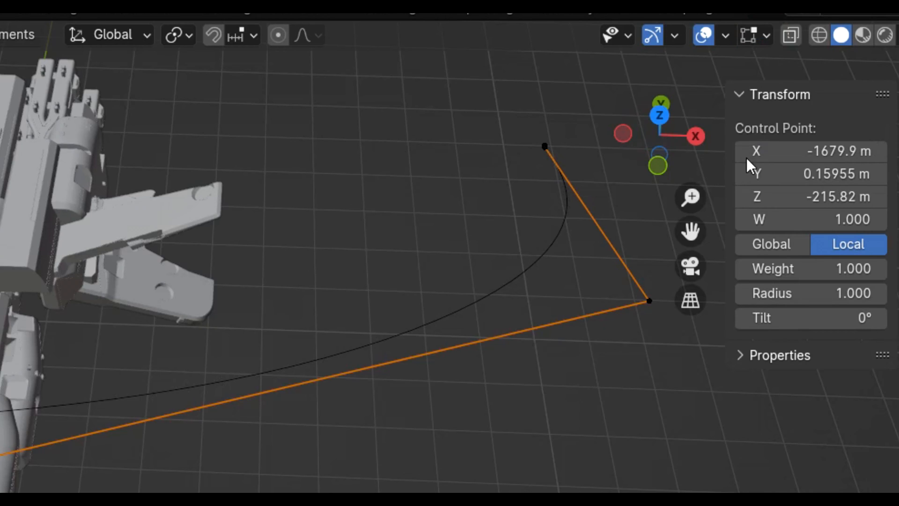
left_click(749, 36)
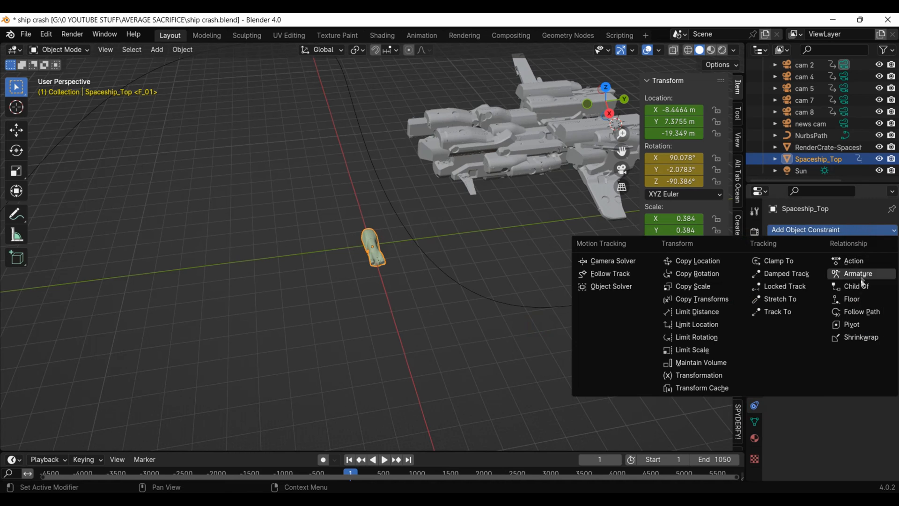
- Give Spaceship_Top a Follow Path constraint and enable the curve's Path Animation
left_click(861, 311)
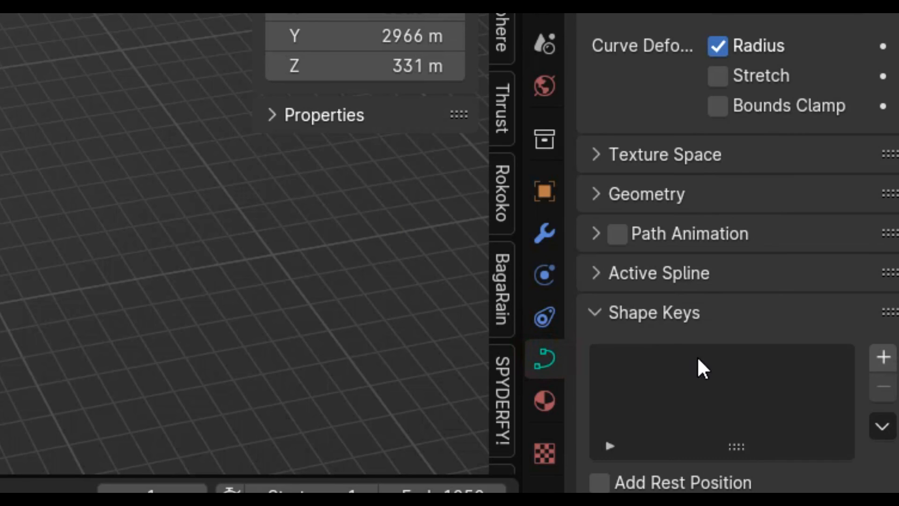
left_click(618, 233)
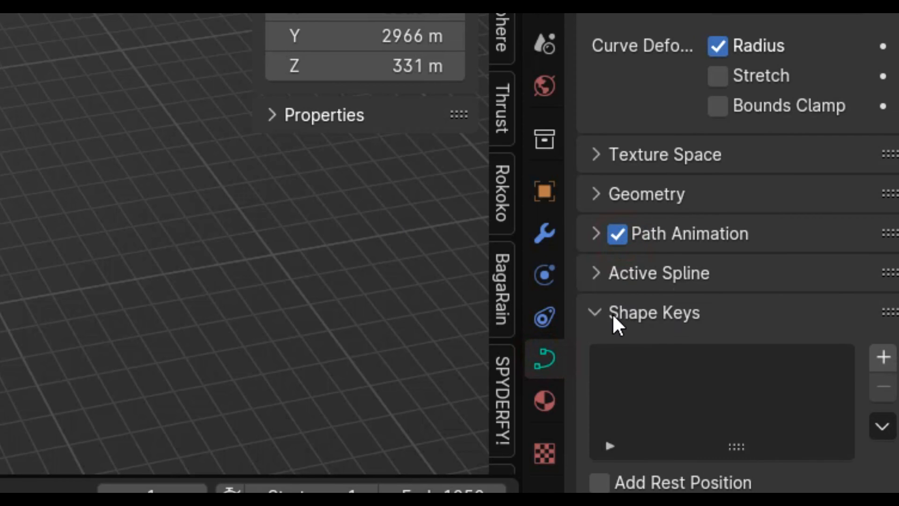
left_click(596, 234)
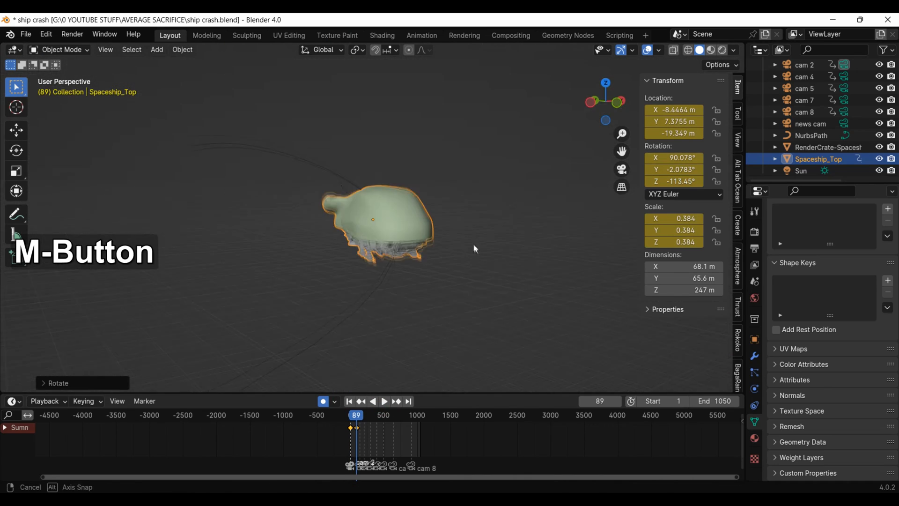
- Rotate the small ship along its path and set CAM 6 to Panoramic
key("KP_7")
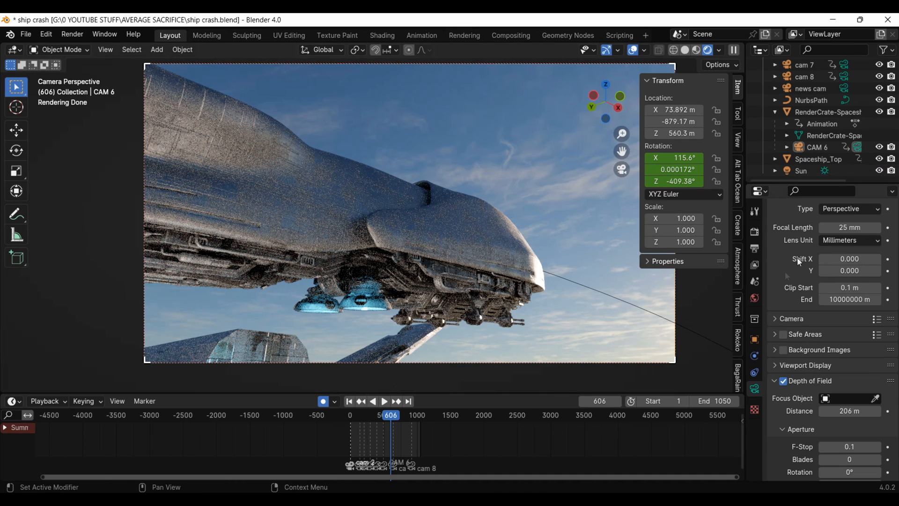
left_click(850, 209)
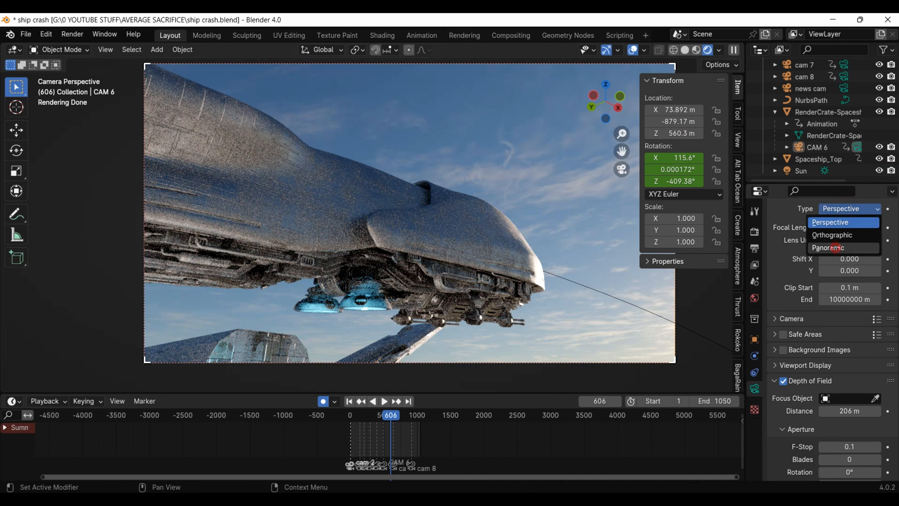